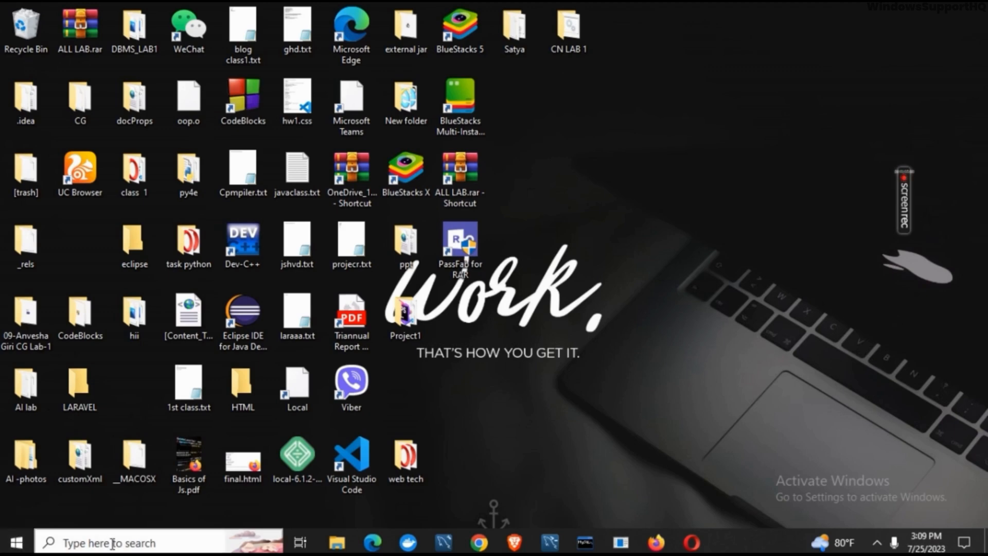
# - Search the taskbar for 'troubleshoot' and open the Troubleshoot settings page
pyautogui.write('t')
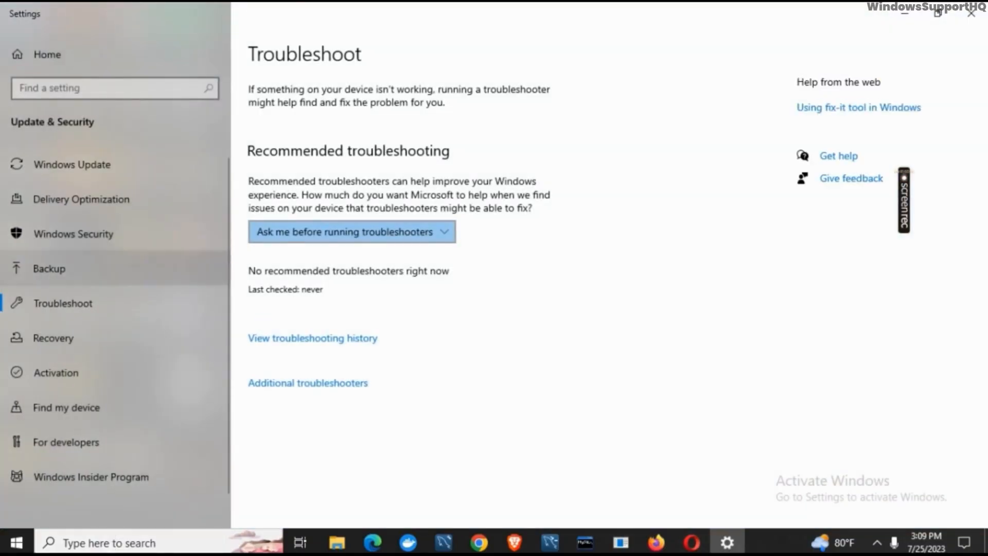
pyautogui.moveTo(318, 354)
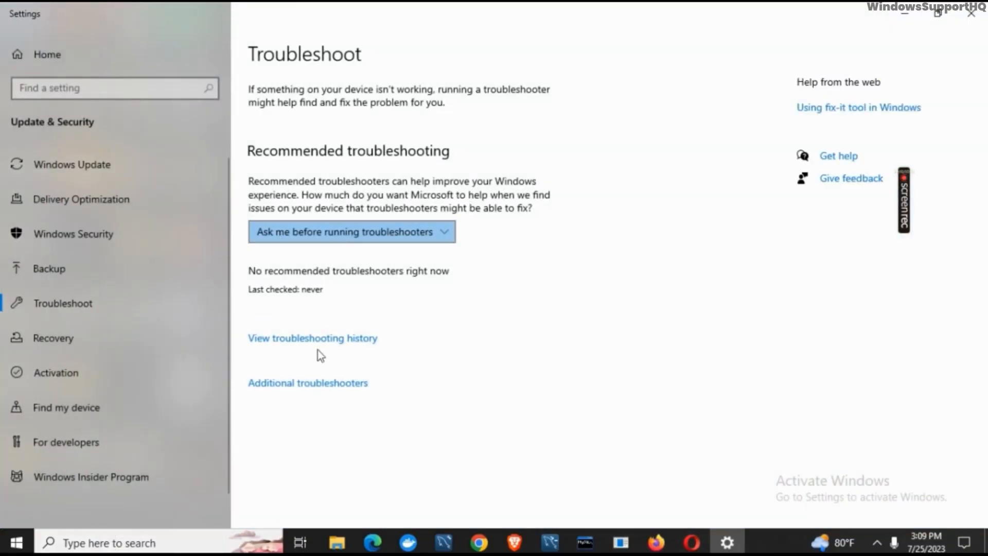
# - Launch the Internet Connections troubleshooter from the Additional troubleshooters list
pyautogui.click(307, 382)
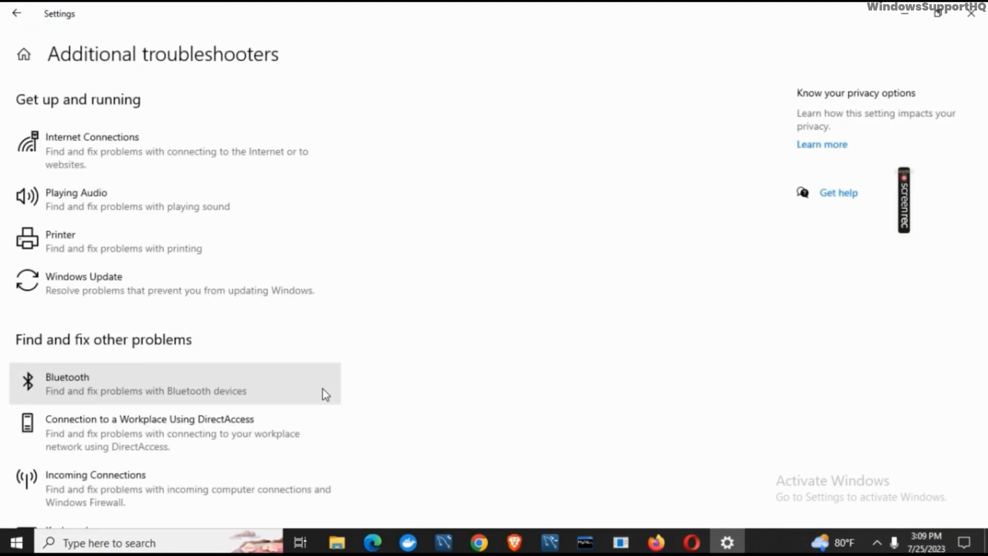
pyautogui.moveTo(141, 176)
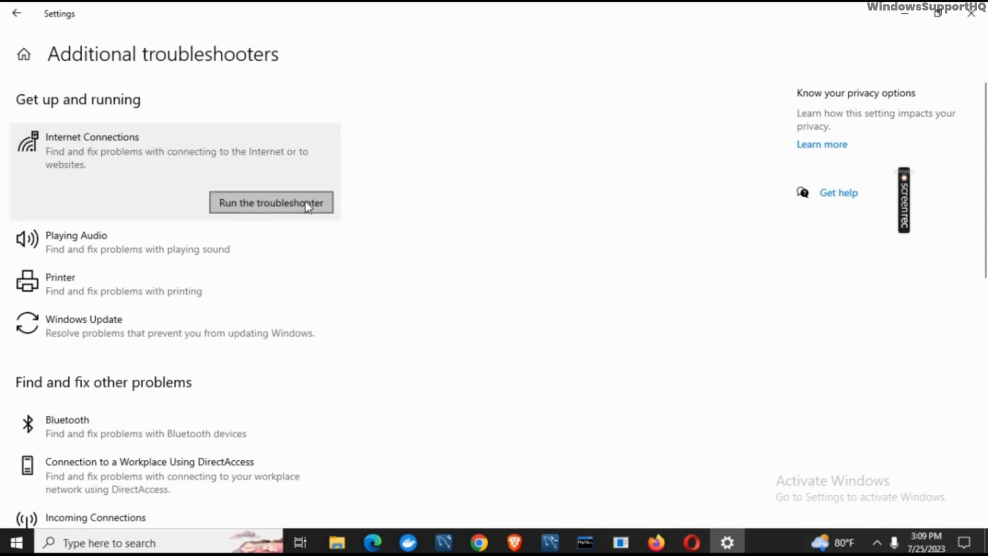
pyautogui.click(270, 203)
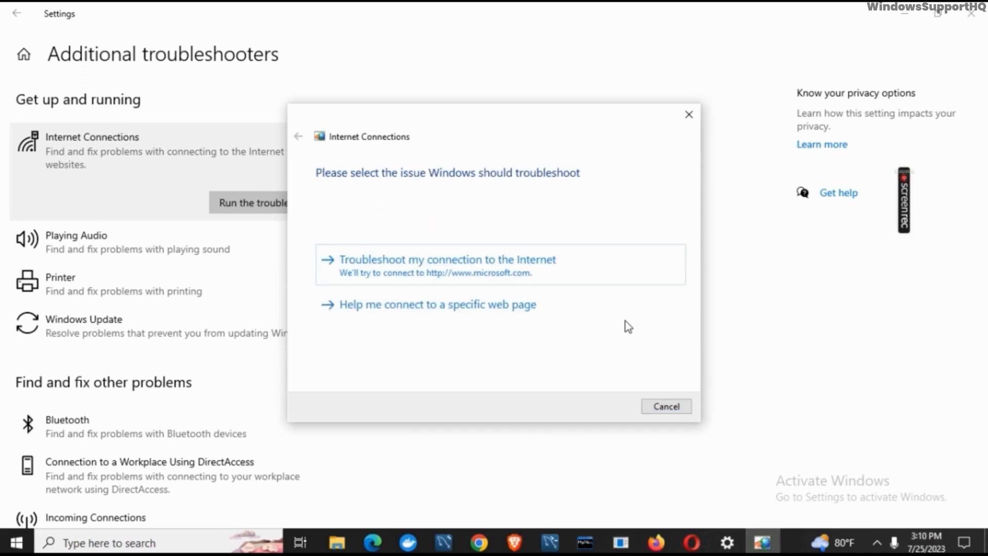
pyautogui.moveTo(580, 170)
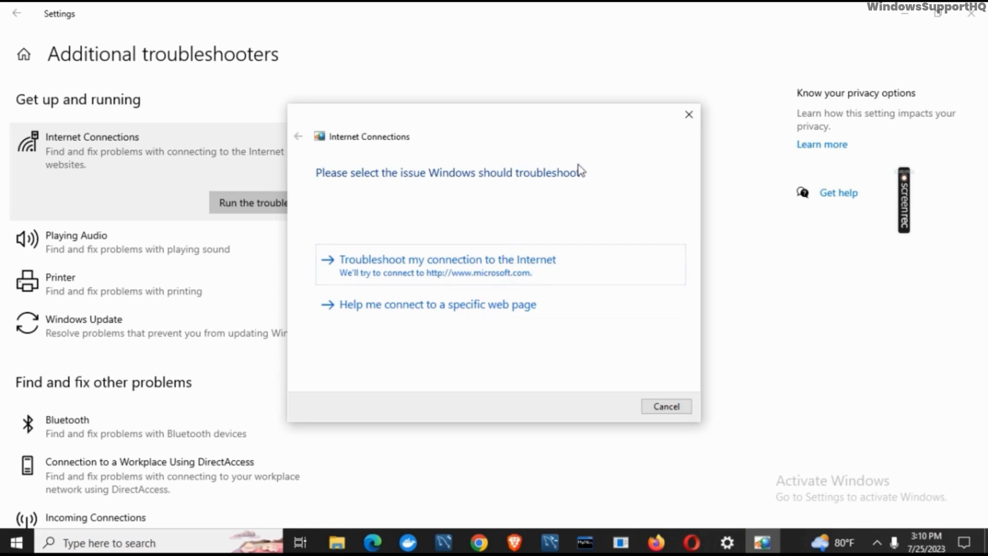
pyautogui.moveTo(466, 270)
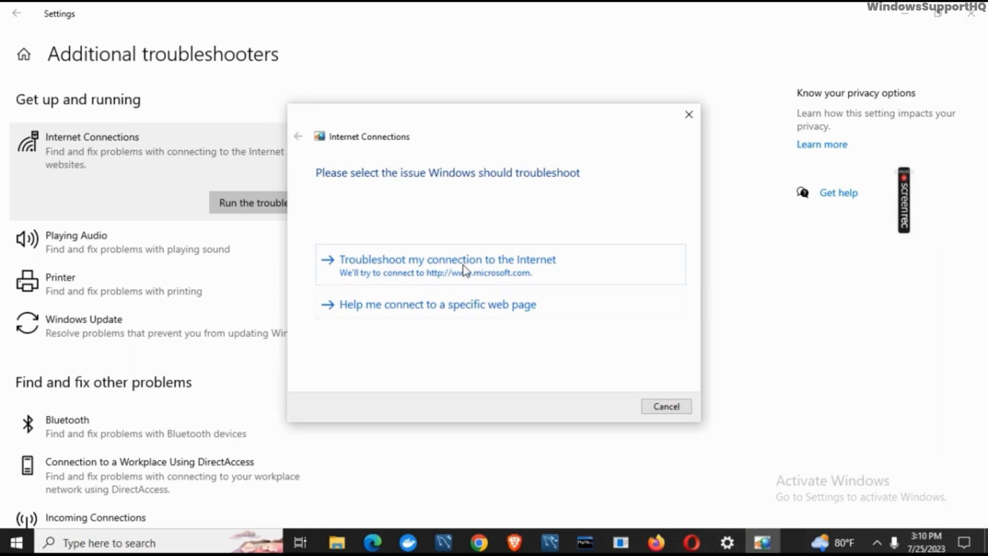
# - Troubleshoot the connection to the Internet, then close the troubleshooter to the desktop
pyautogui.click(446, 259)
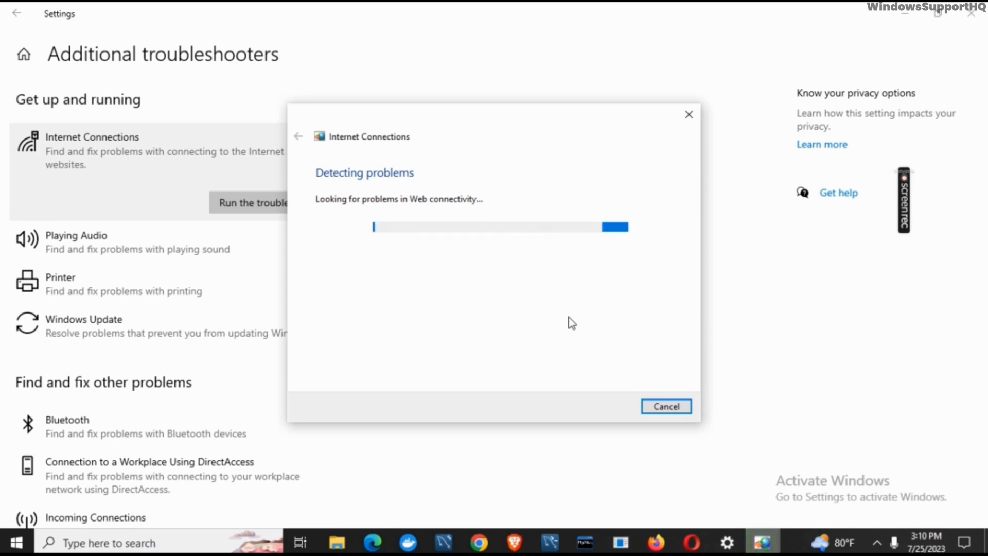
pyautogui.click(665, 406)
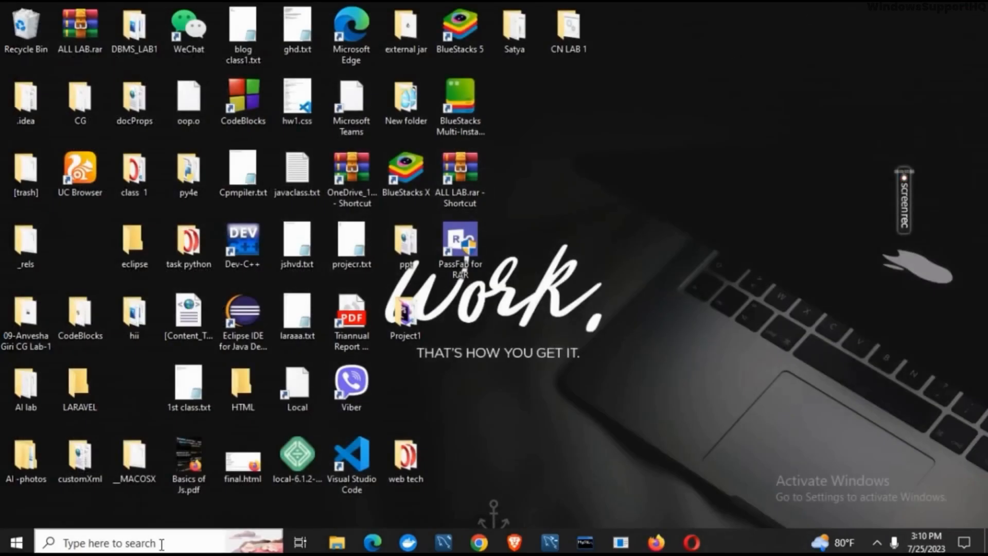
# - Search for Command Prompt (cmd) and launch it with administrator rights
pyautogui.write('command Prompt')
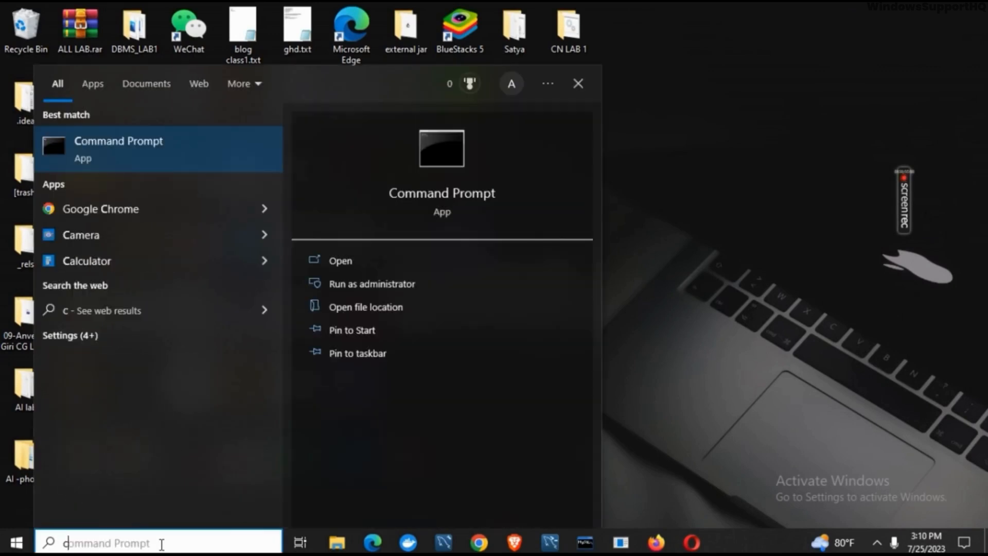
pyautogui.write('cm')
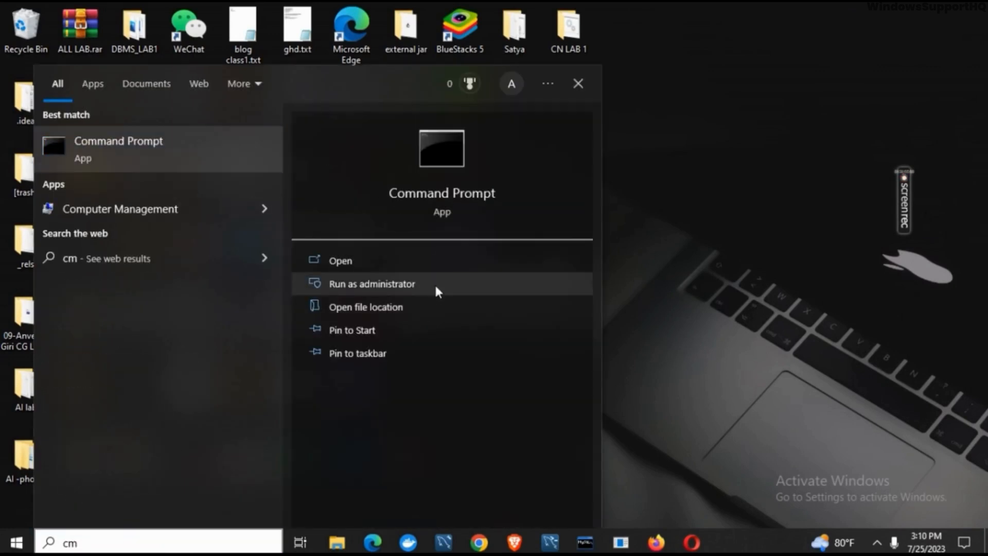
pyautogui.moveTo(406, 288)
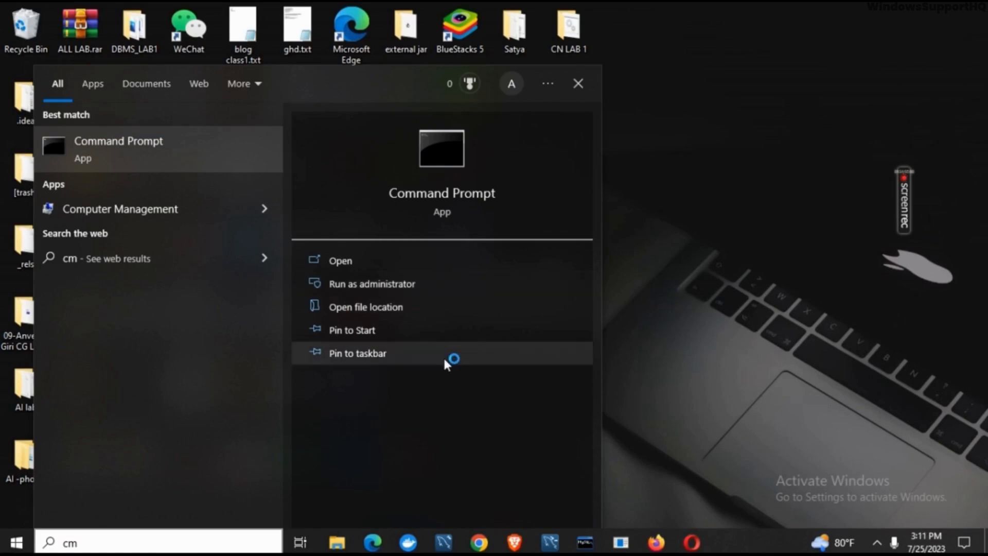
pyautogui.click(340, 260)
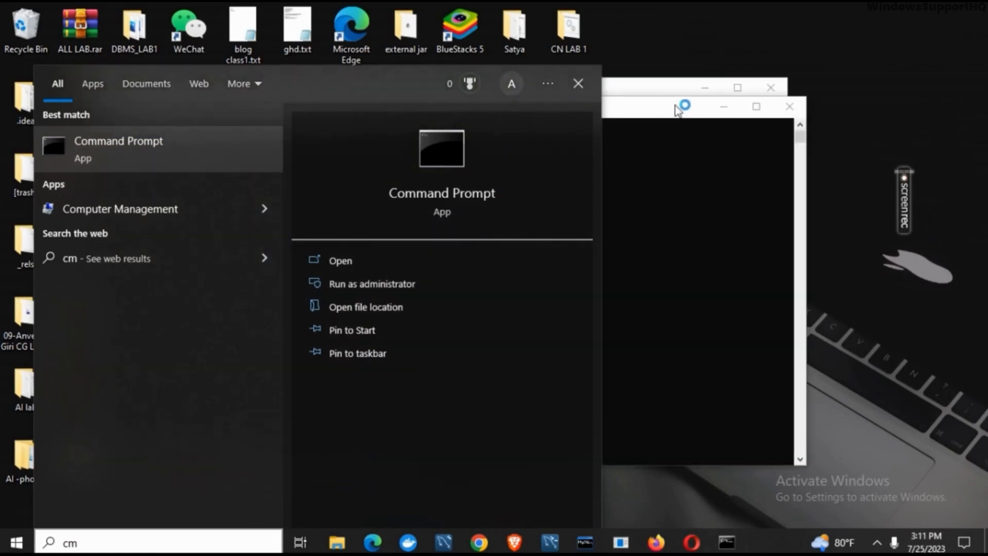
pyautogui.click(372, 284)
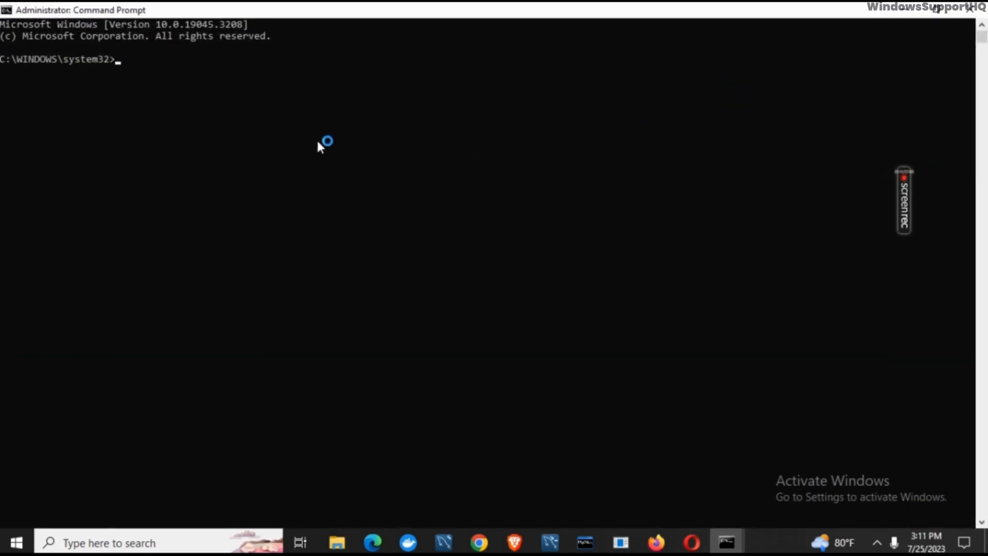
# - Run ipconfig/flushdns, type exit, and bring up the Start menu power options
pyautogui.write('i')
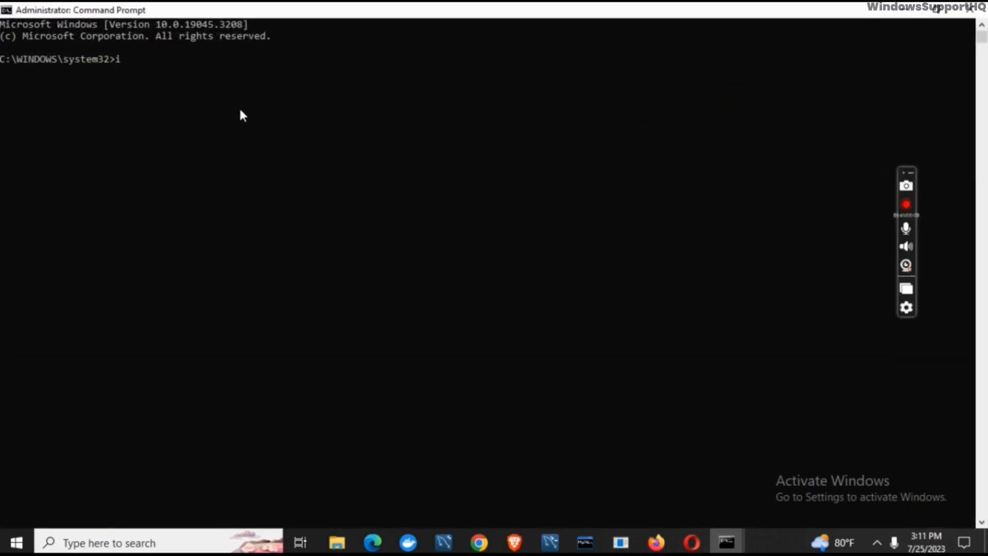
pyautogui.write('pconfi')
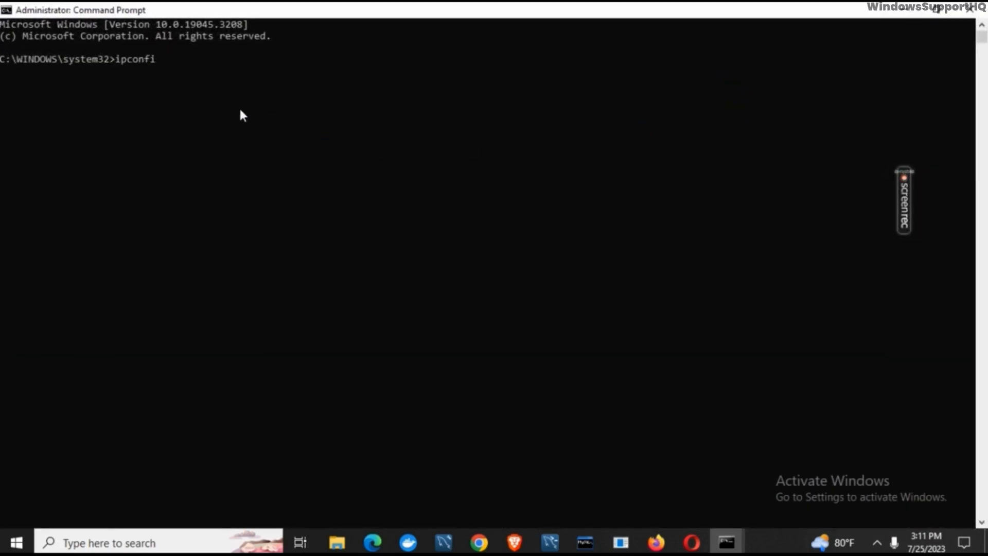
pyautogui.write('g/')
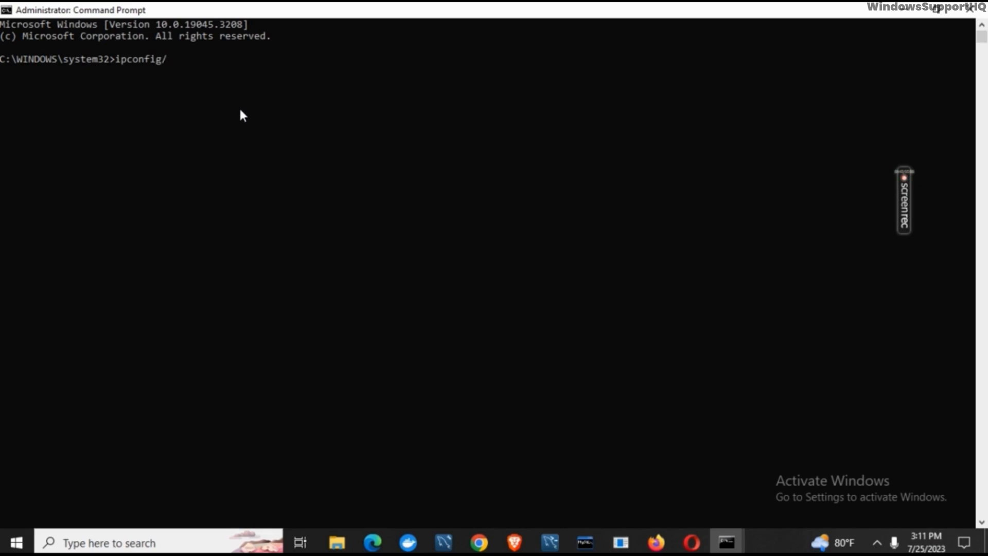
pyautogui.write('flsh')
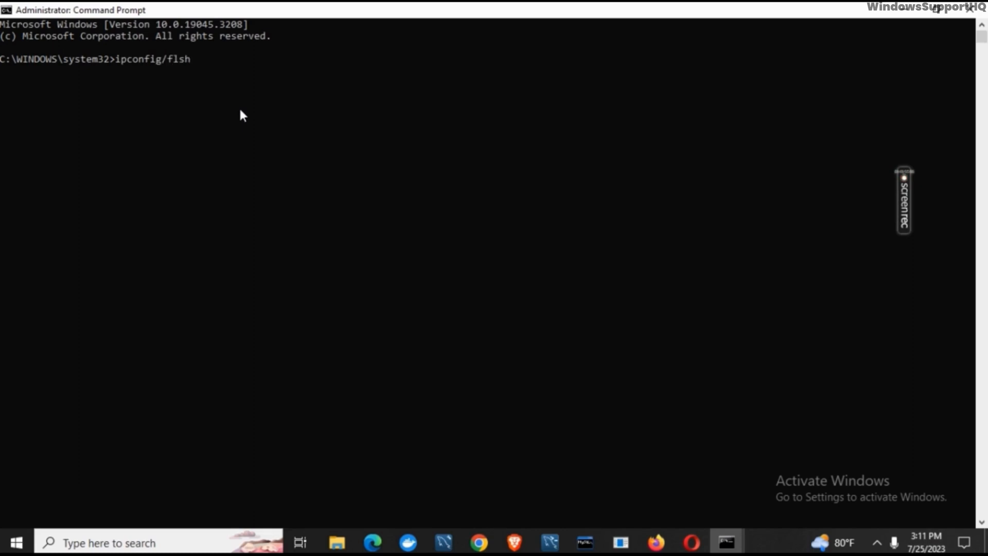
pyautogui.write('u')
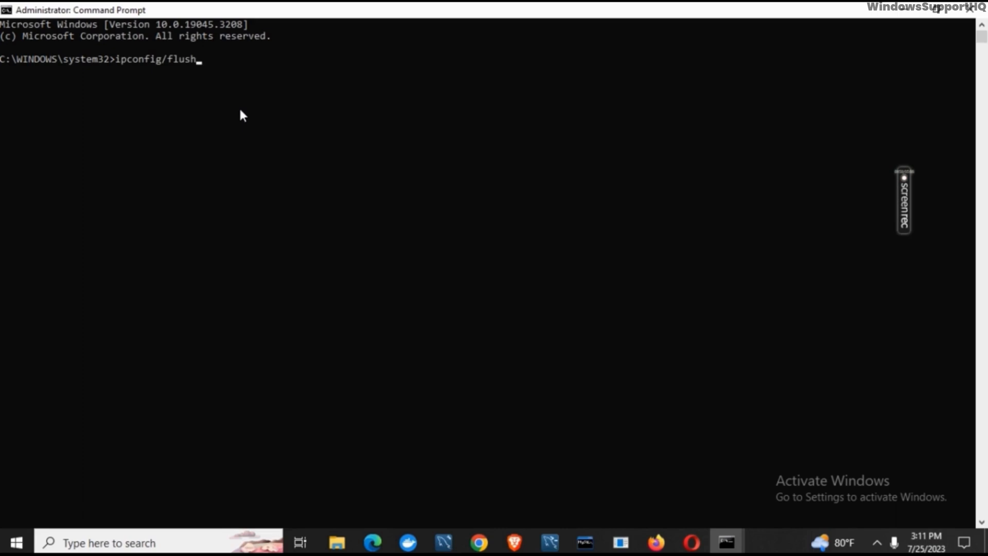
pyautogui.write('dns')
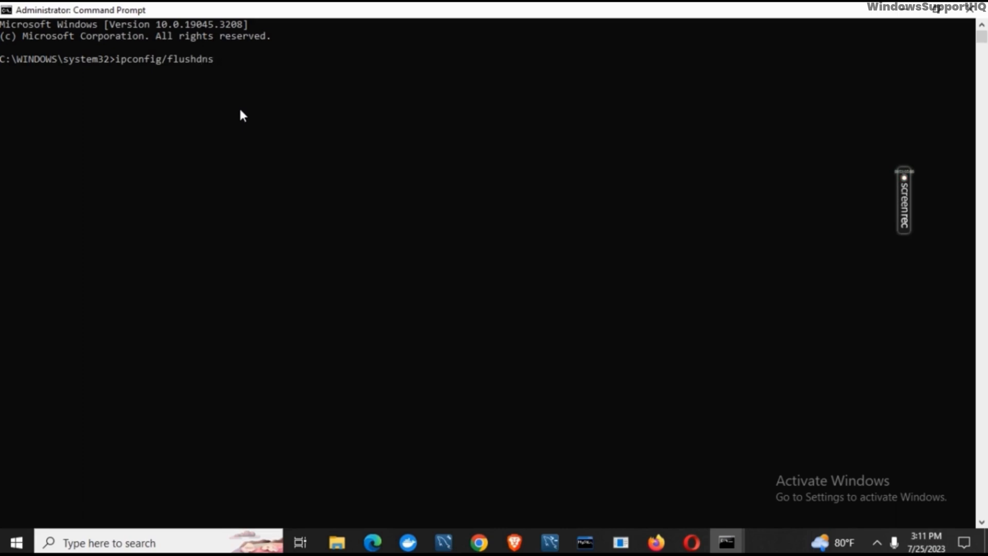
pyautogui.press('Return')
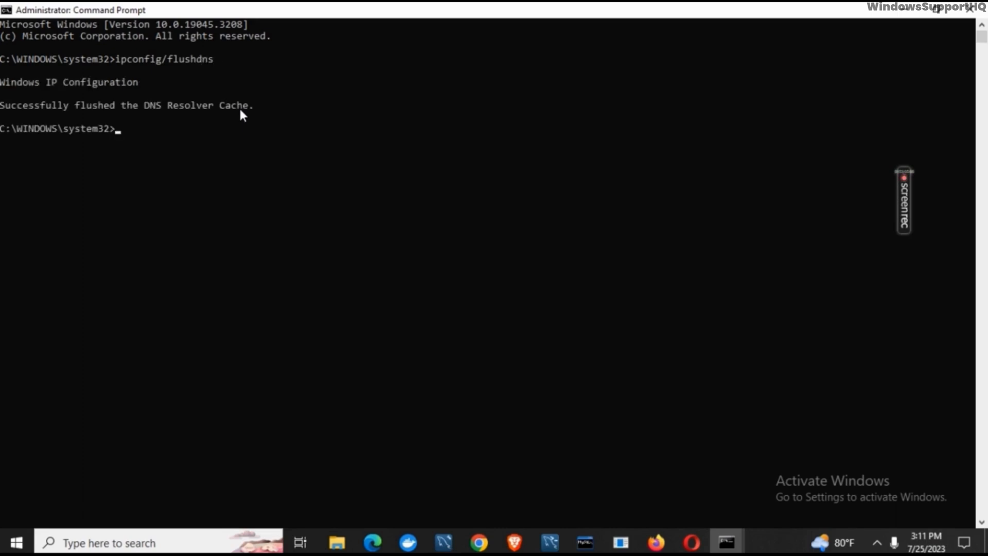
pyautogui.write('ex')
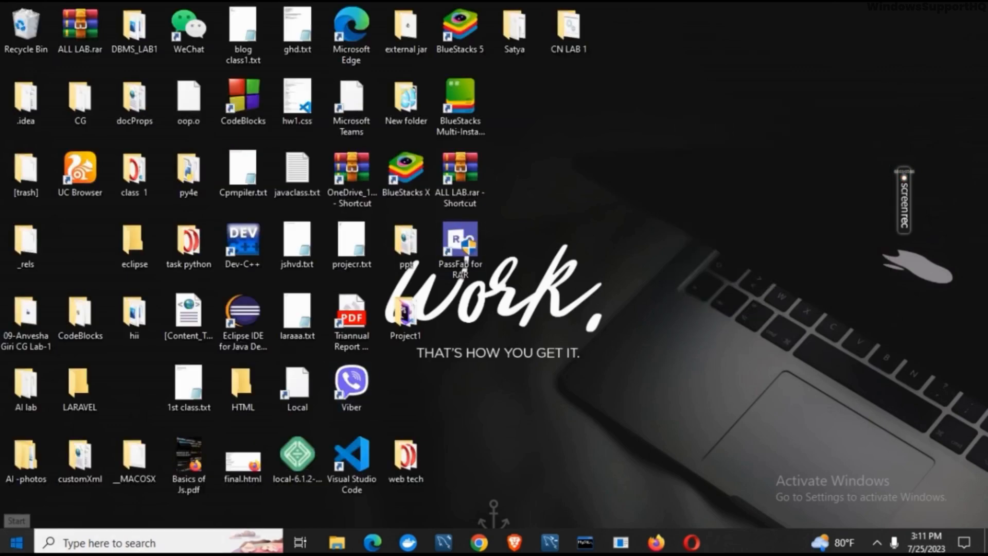
pyautogui.click(14, 542)
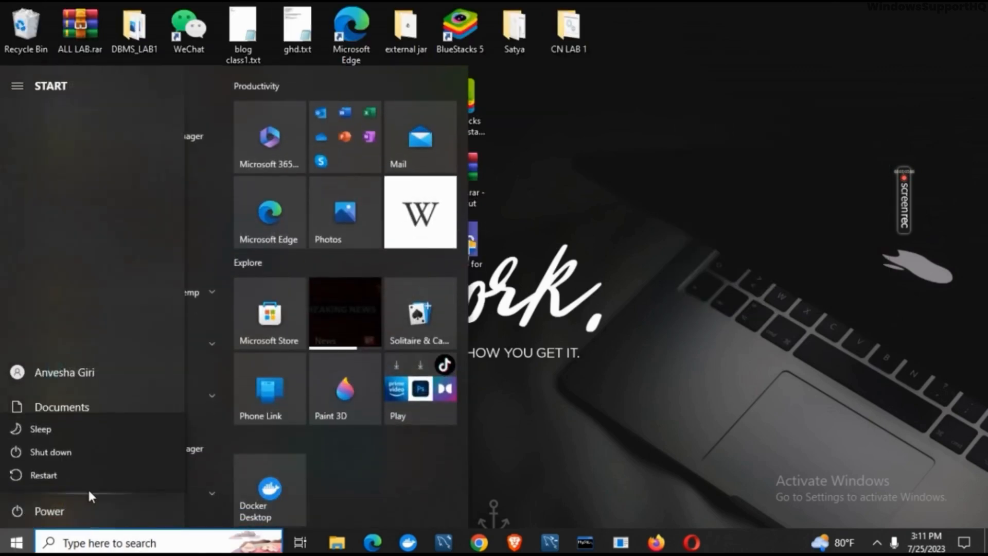